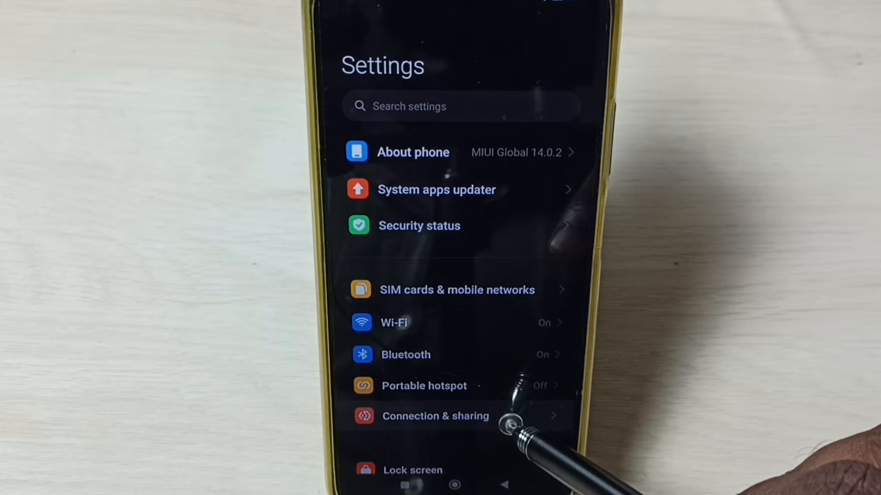
Step: Go to Connection & sharing, where the Wi-Fi, mobile networks and Bluetooth reset lives
{"action": "left_click", "coordinate": [435, 416]}
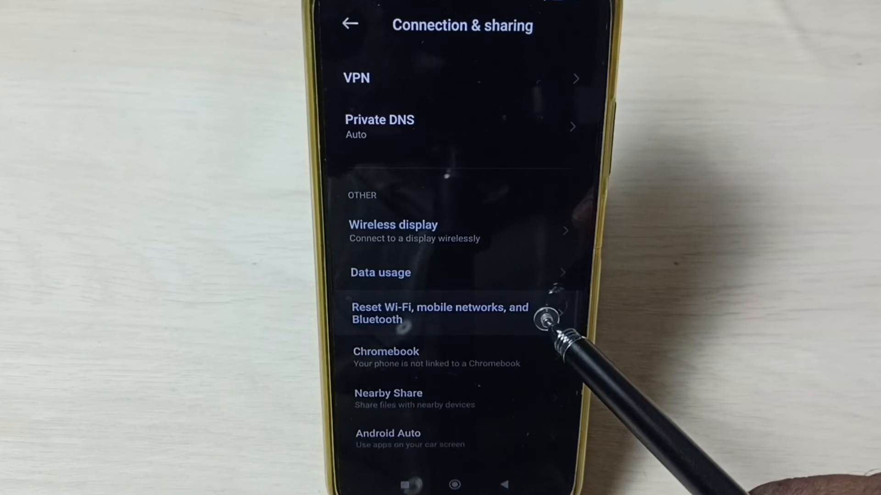
{"action": "left_click", "coordinate": [439, 314]}
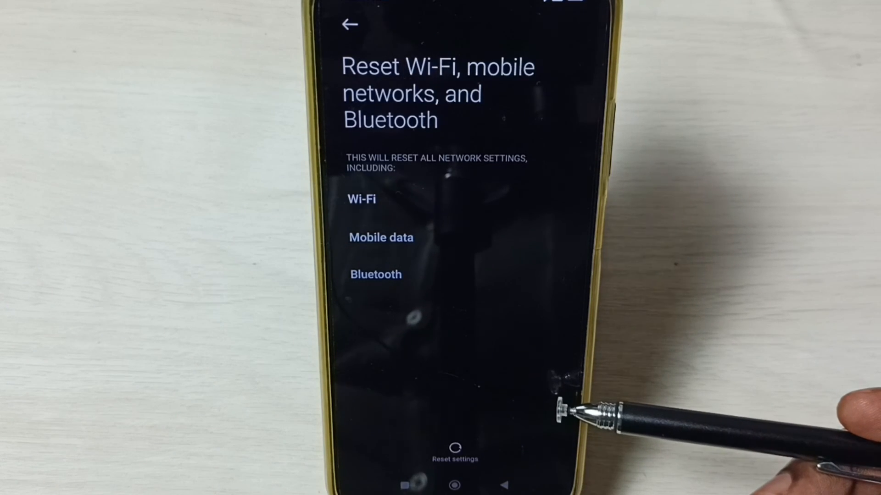
{"action": "mouse_move", "coordinate": [589, 404]}
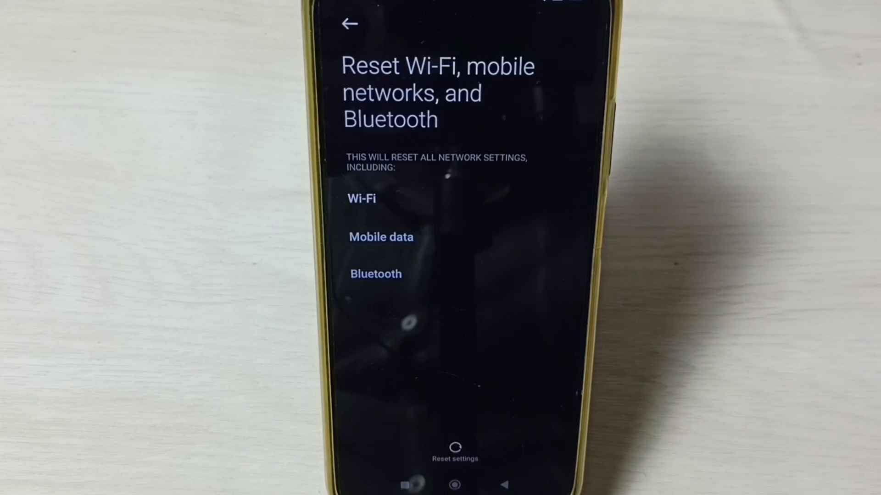